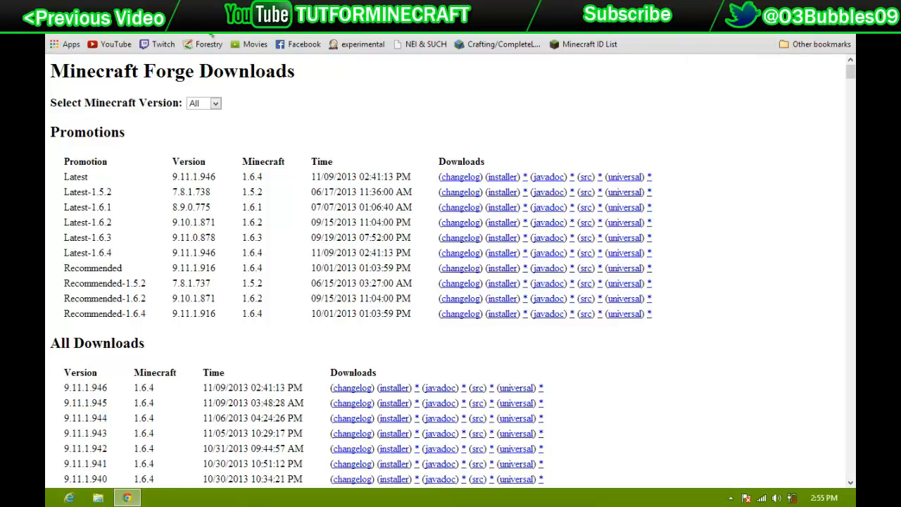
- Follow the installer link for recommended Forge 1.6.4 build 9.11.1.916 to the adf.ly page
double_click(100, 313)
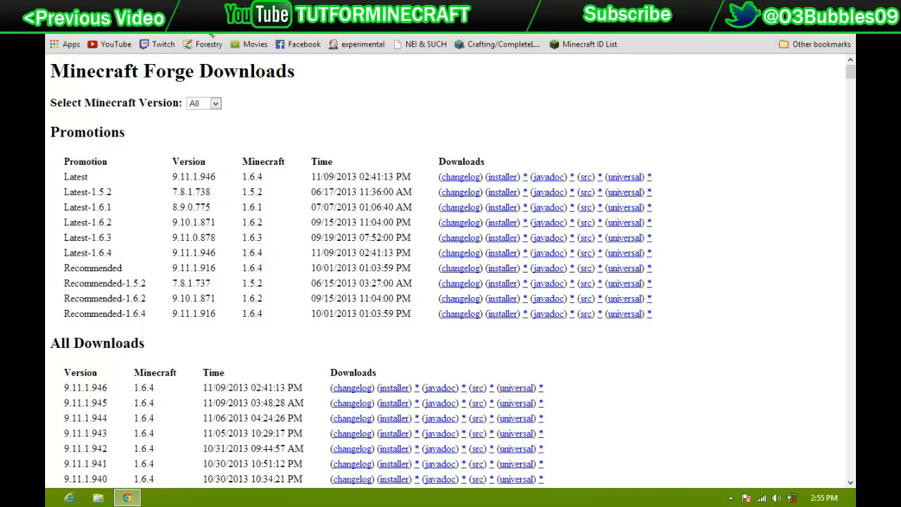
mouse_move(484, 341)
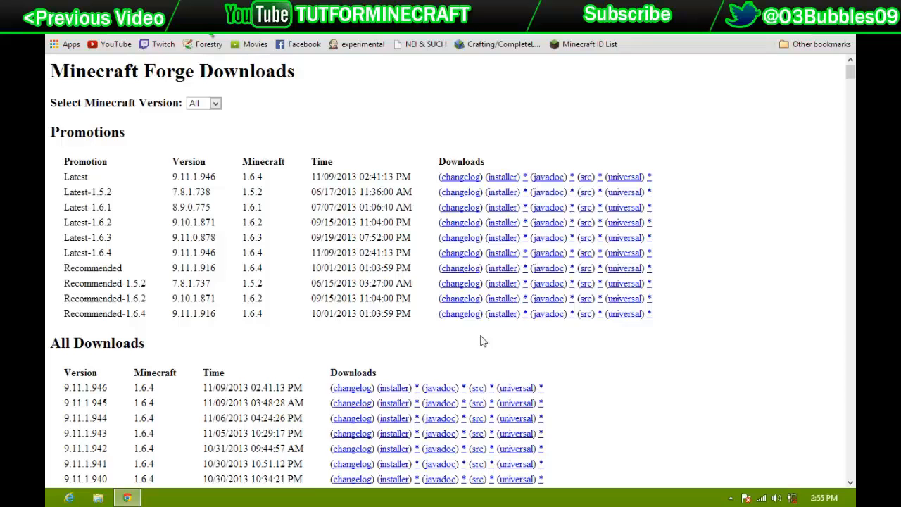
left_click(502, 313)
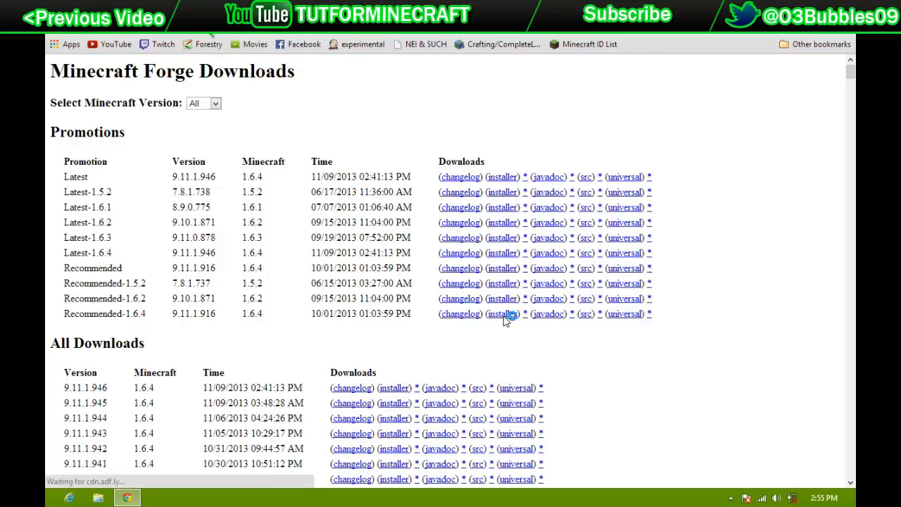
left_click(502, 313)
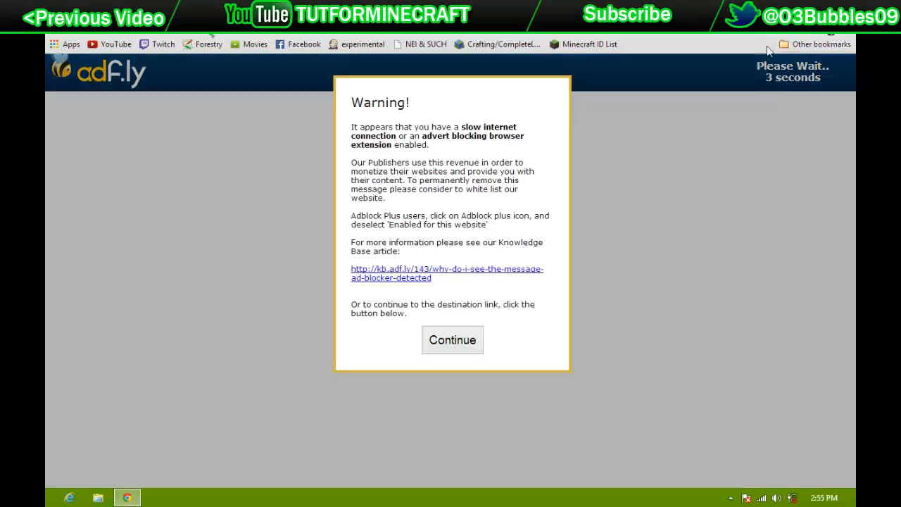
- Dismiss the ad-blocker warning and open the 'BuildCraft 4.1.2 (Universal Binary)' link
left_click(452, 340)
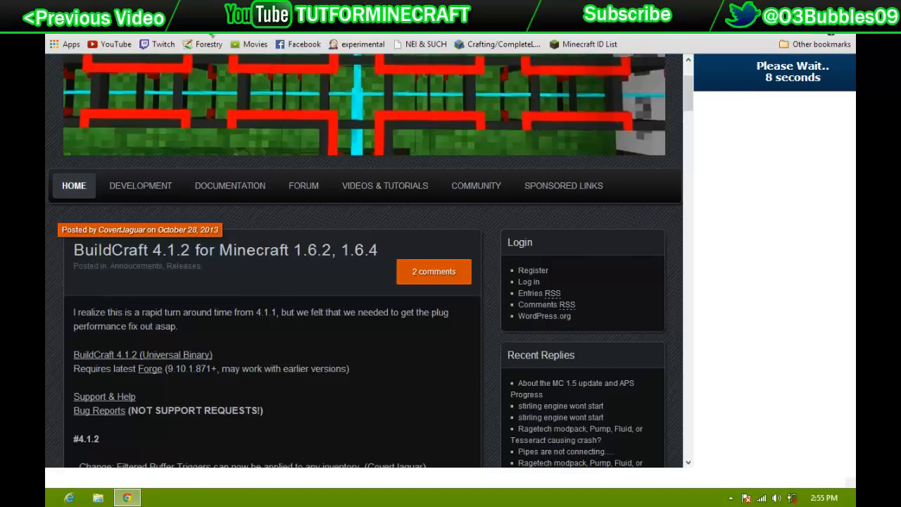
mouse_move(427, 160)
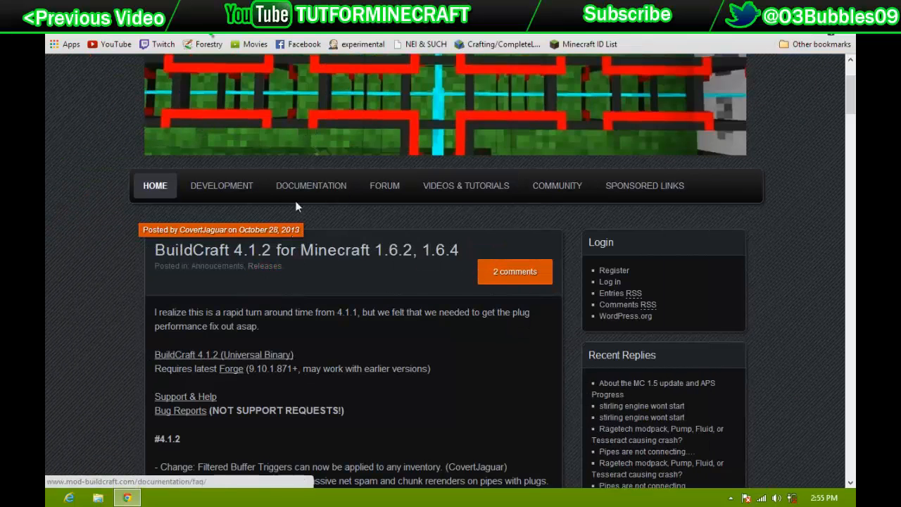
scroll("down", 3)
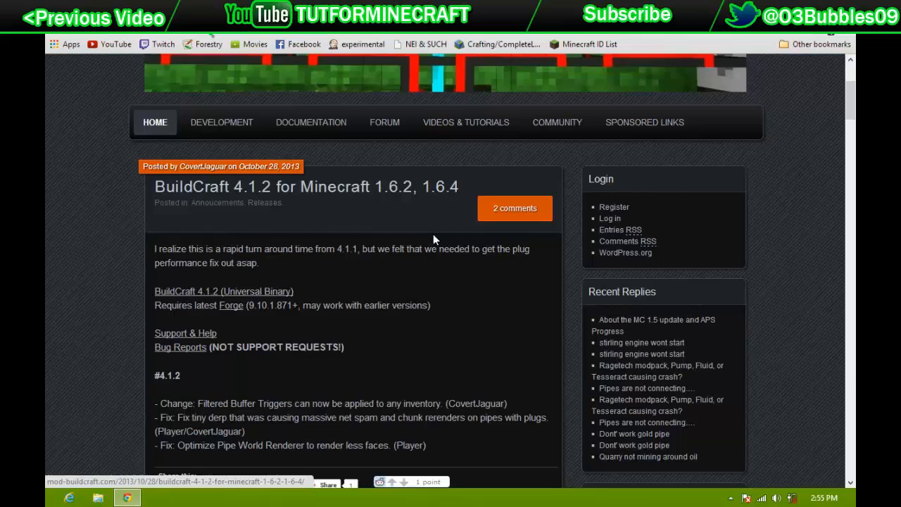
scroll("down", 3)
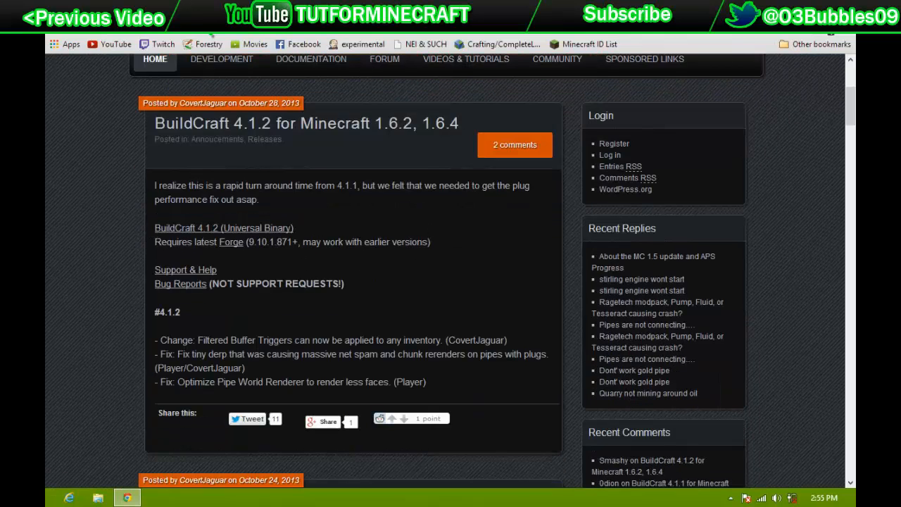
double_click(224, 228)
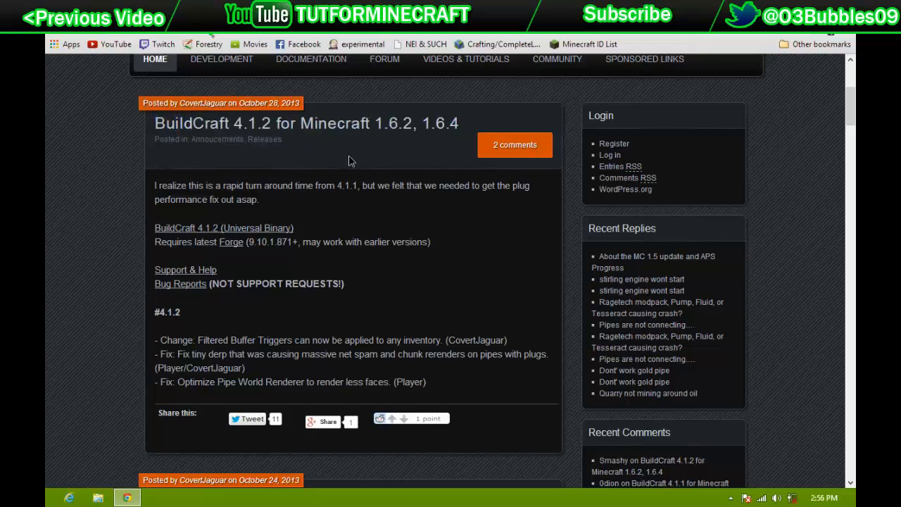
scroll("down", 3)
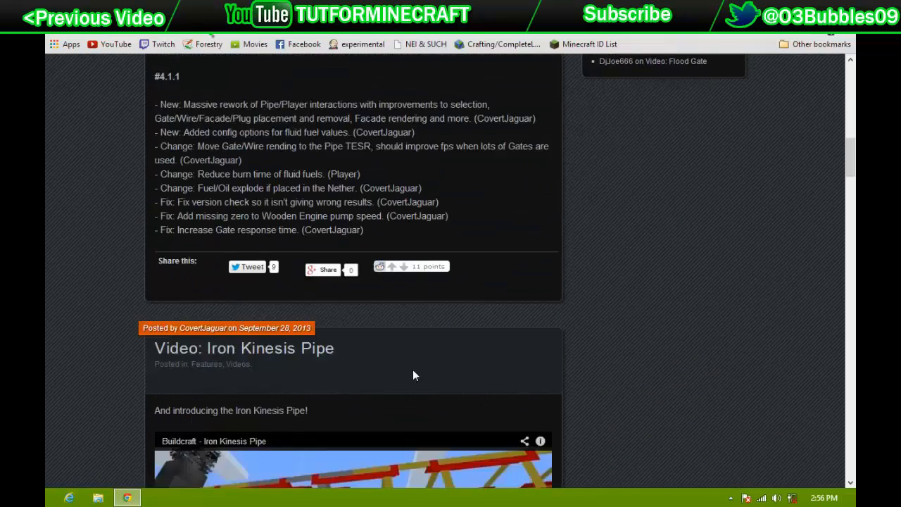
scroll("down", 3)
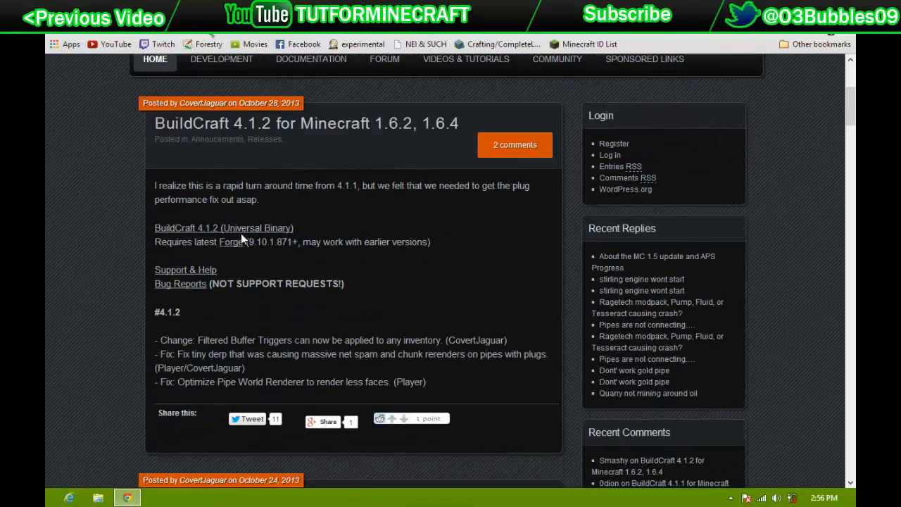
left_click(224, 228)
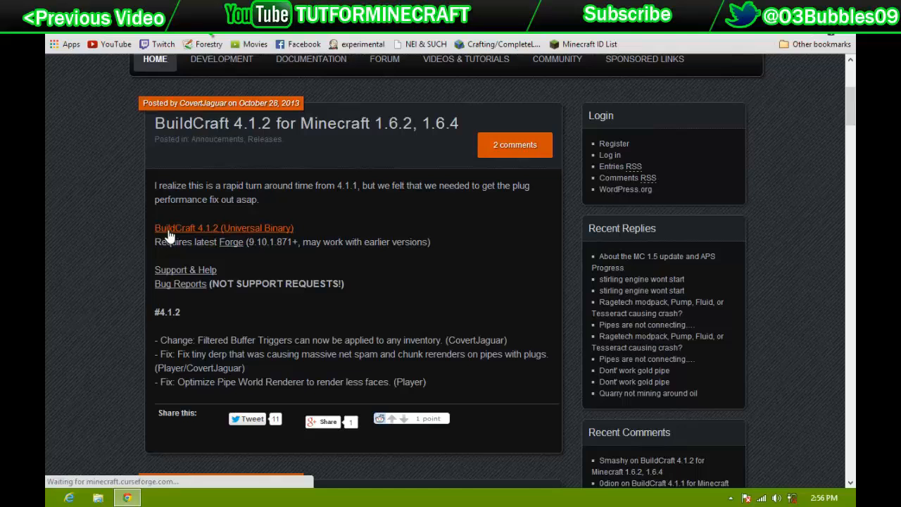
- Download buildcraft-A-1.6.2-4.1.2.jar from CurseForge and keep it despite the browser warning
left_click(224, 227)
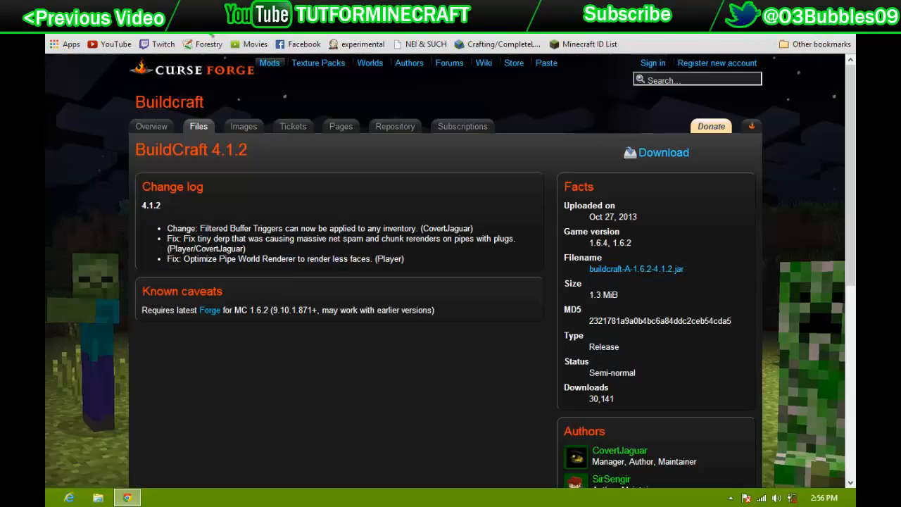
mouse_move(662, 152)
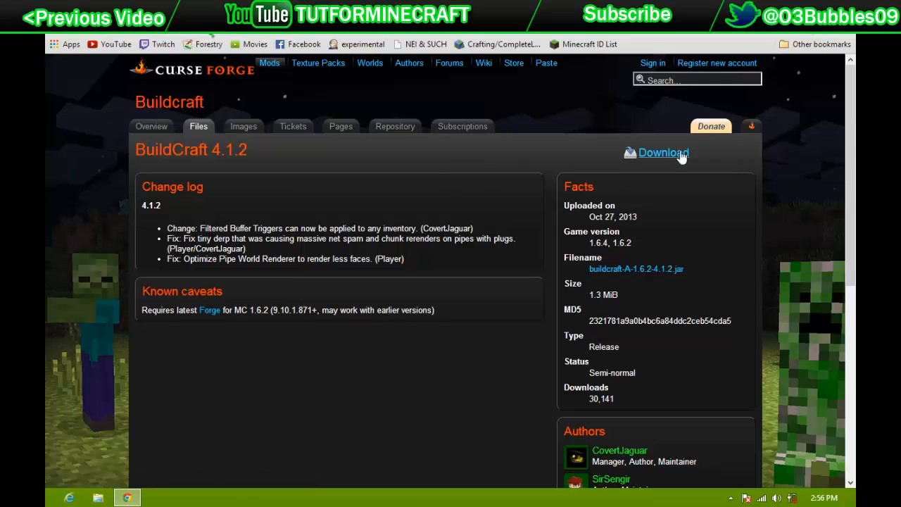
left_click(663, 152)
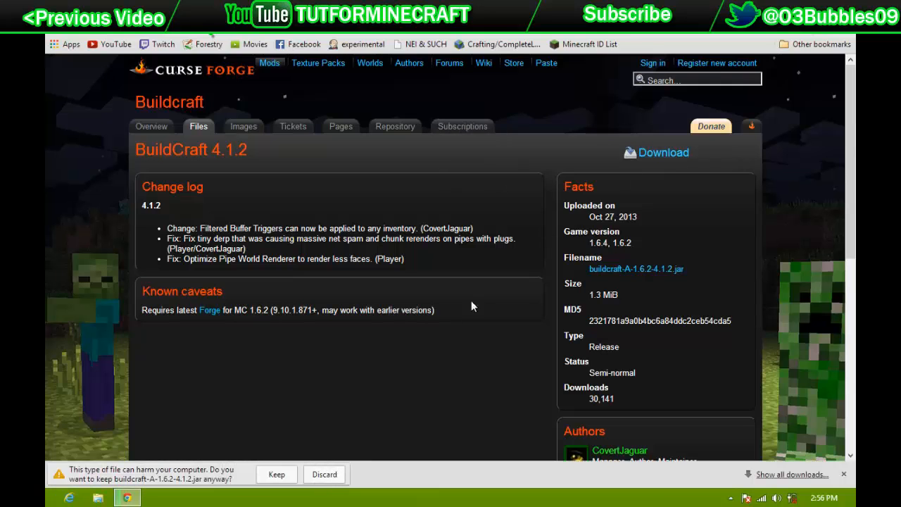
left_click(276, 473)
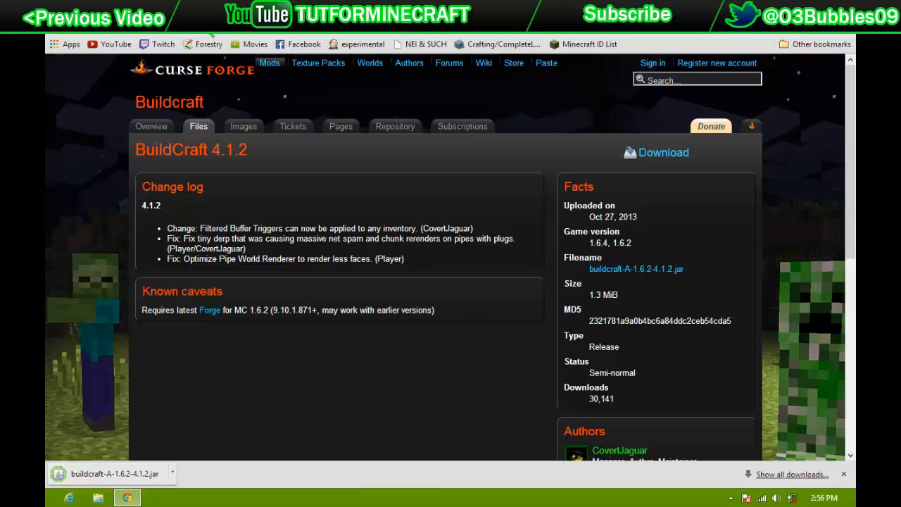
left_click(655, 152)
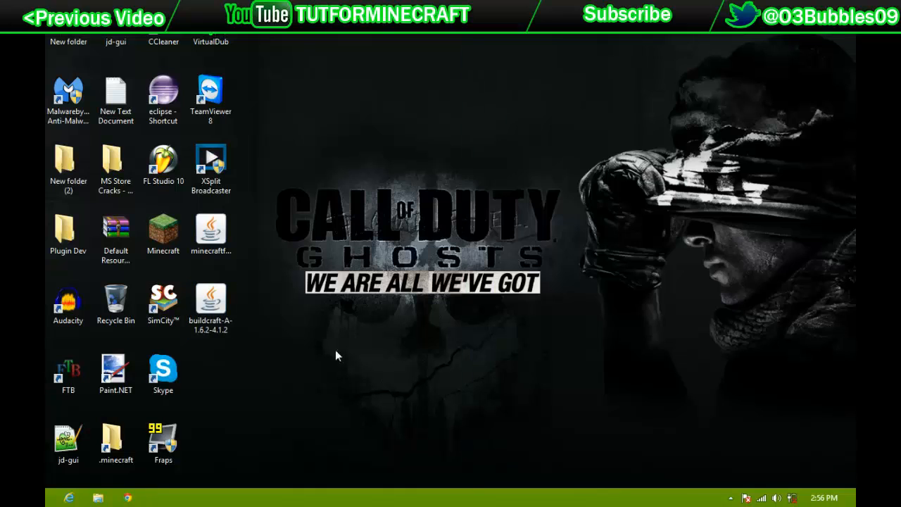
left_click(210, 232)
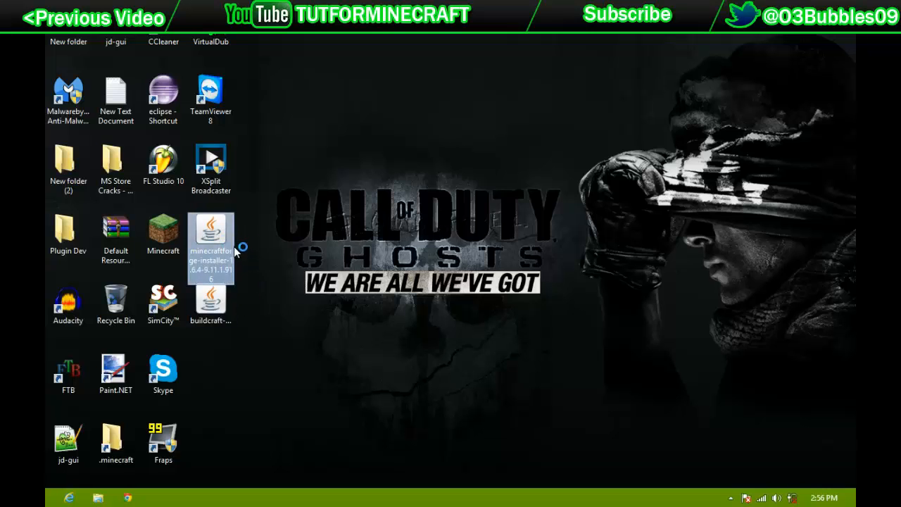
mouse_move(225, 387)
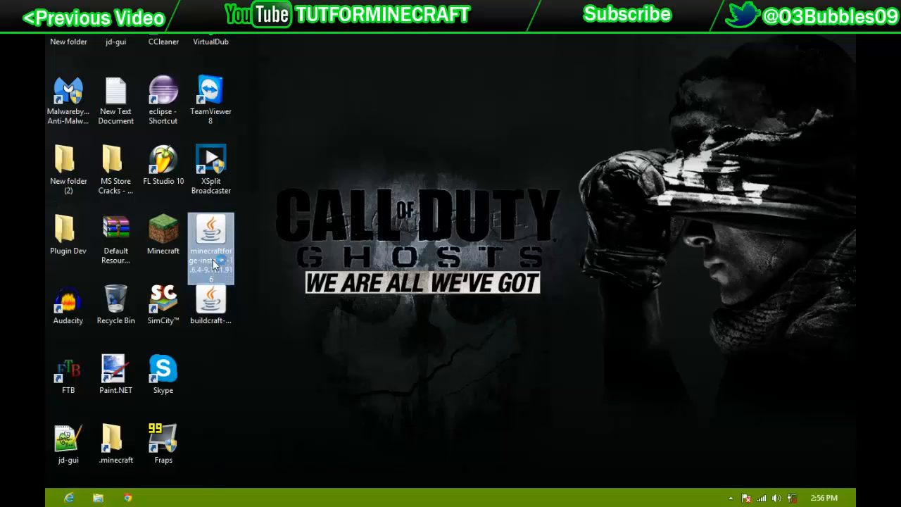
mouse_move(295, 341)
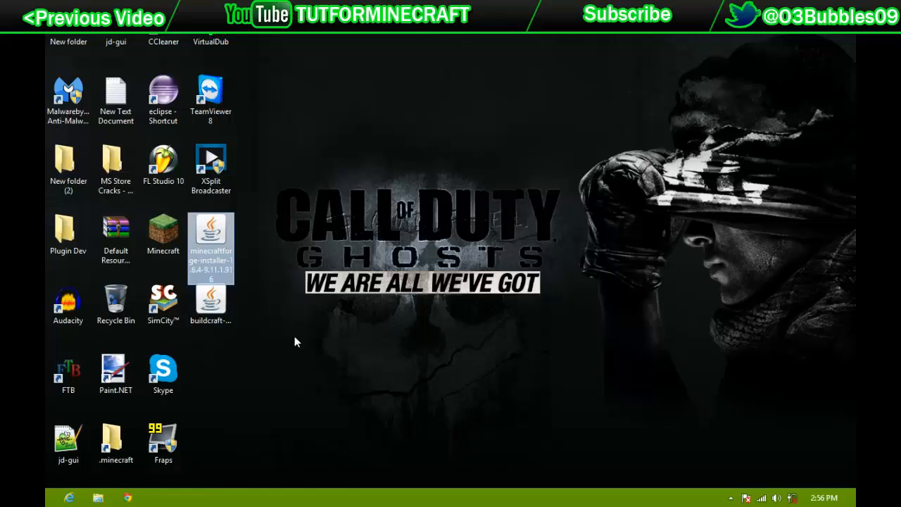
double_click(210, 239)
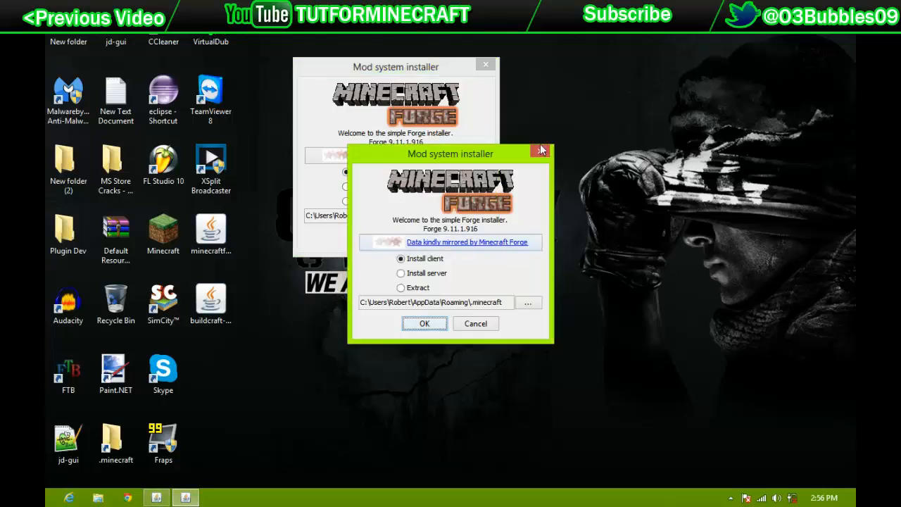
left_click(542, 150)
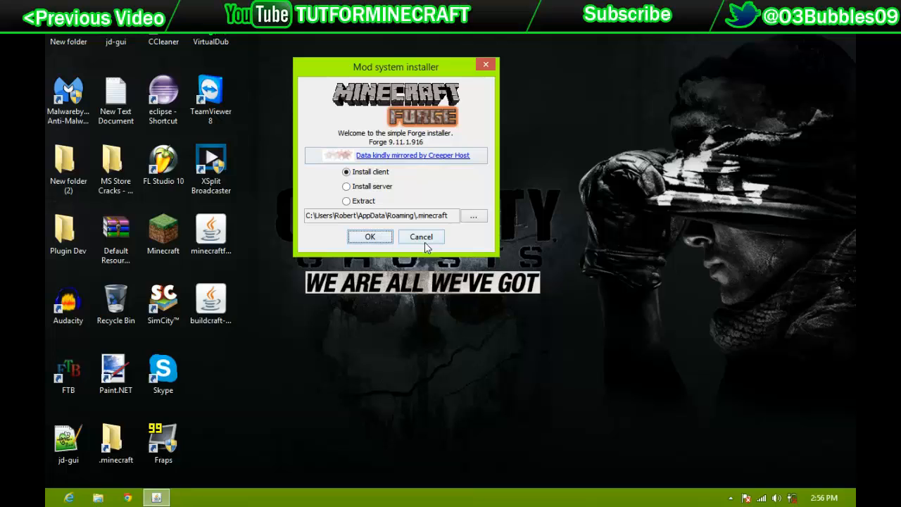
left_click(421, 237)
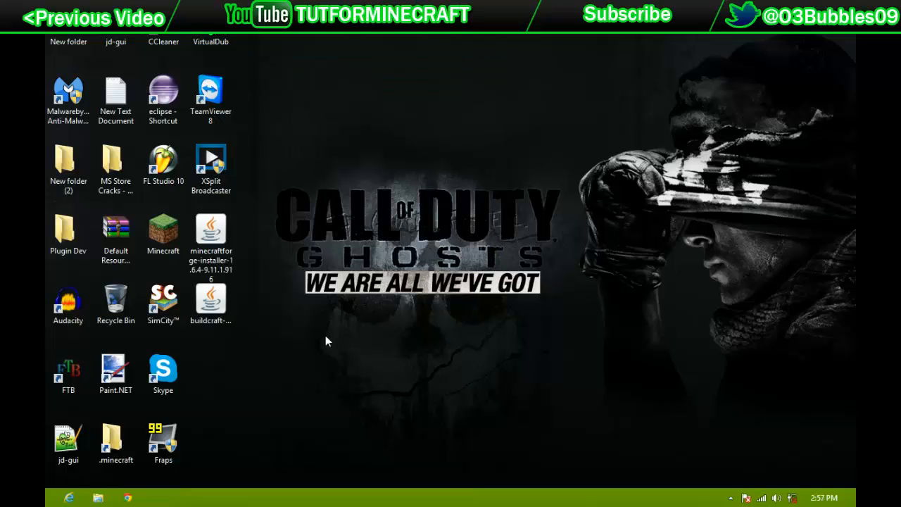
- Open the .minecraft shortcut, then browse C: > Users into the user's home folder
left_click(116, 442)
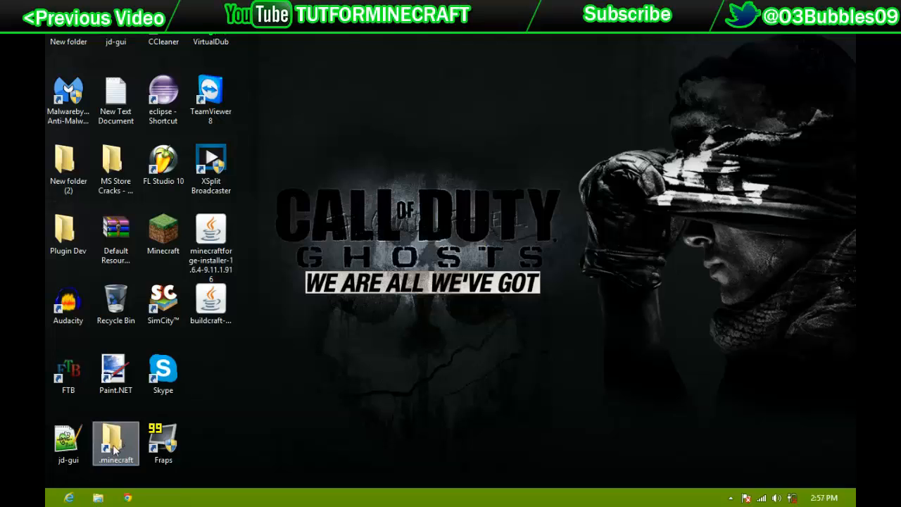
mouse_move(115, 443)
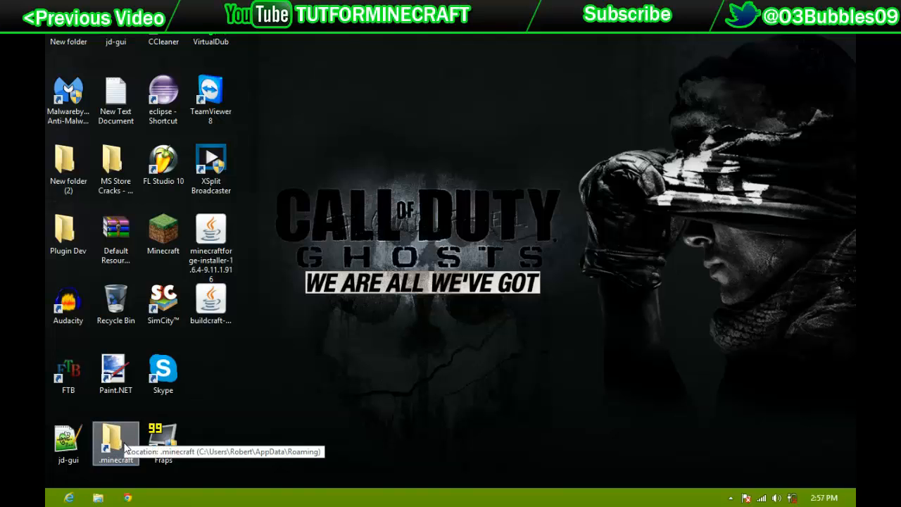
double_click(116, 440)
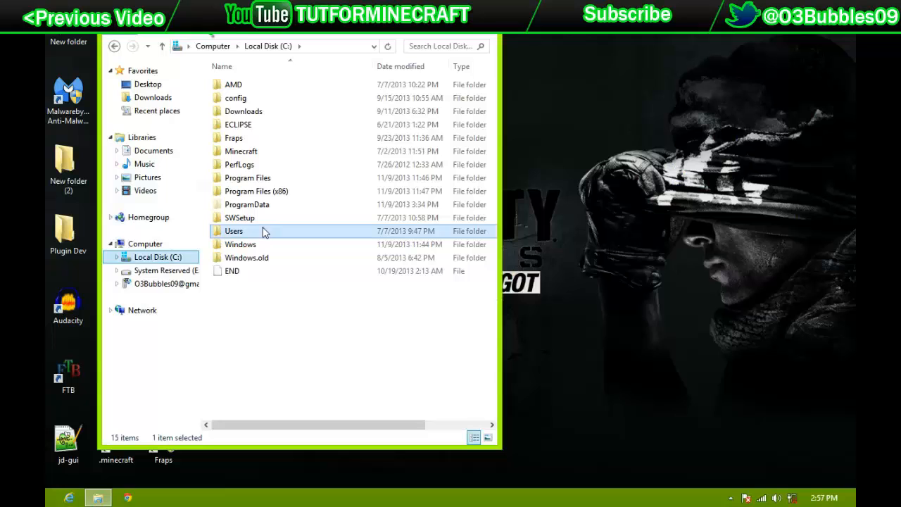
double_click(234, 231)
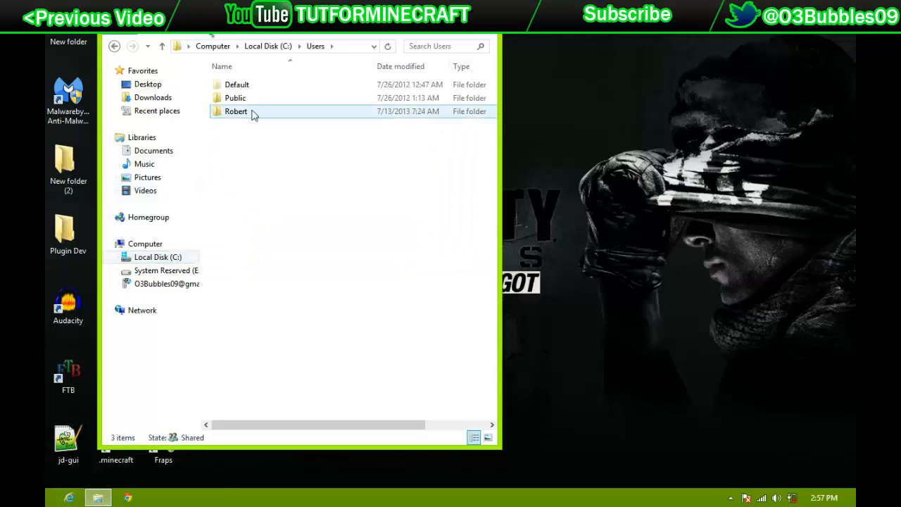
double_click(236, 111)
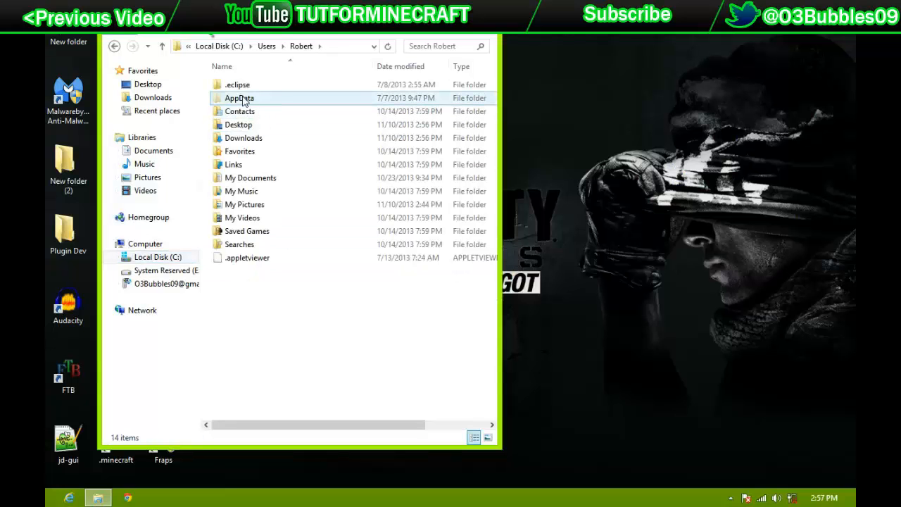
left_click(238, 84)
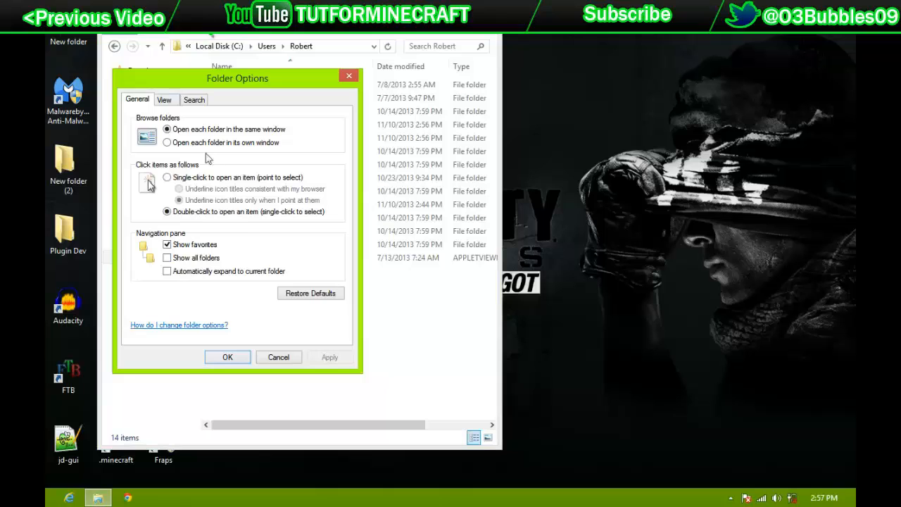
- Show hidden files, folders and drives, then select the AppData folder
left_click(164, 99)
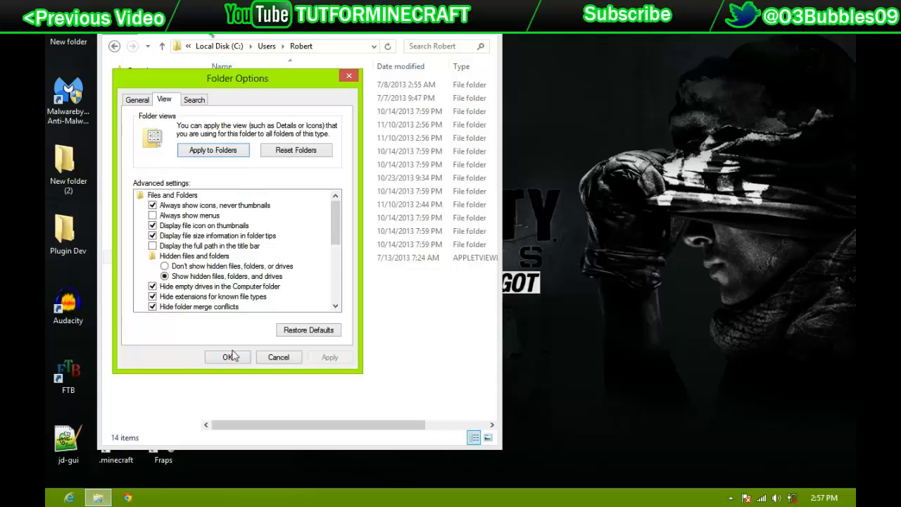
left_click(227, 357)
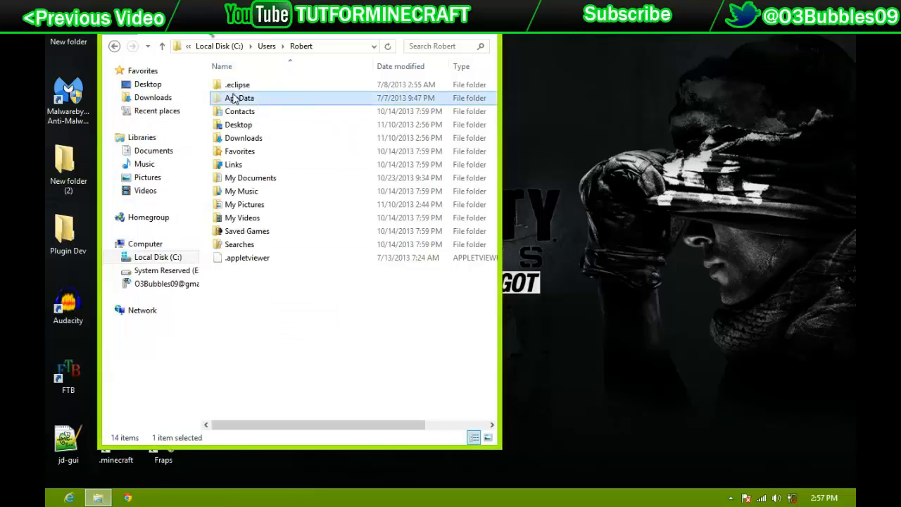
- Navigate through AppData and .minecraft into the mods folder
double_click(240, 98)
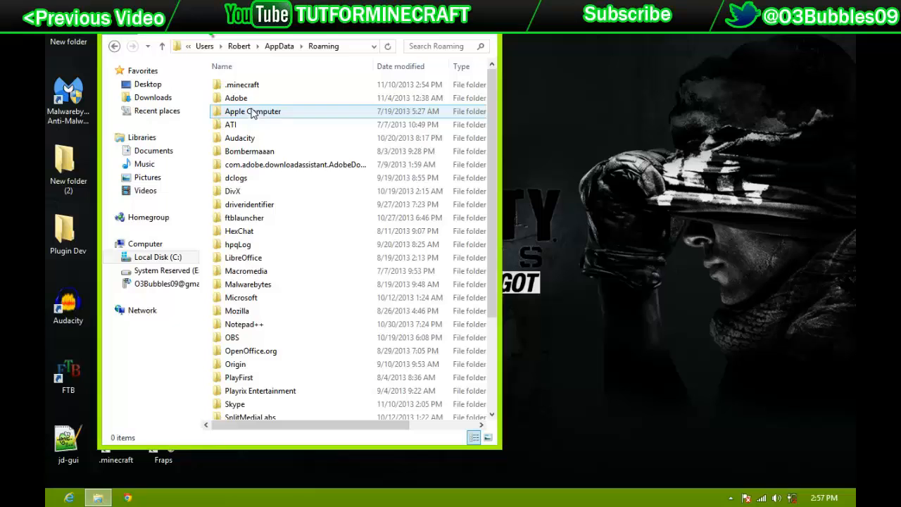
double_click(242, 84)
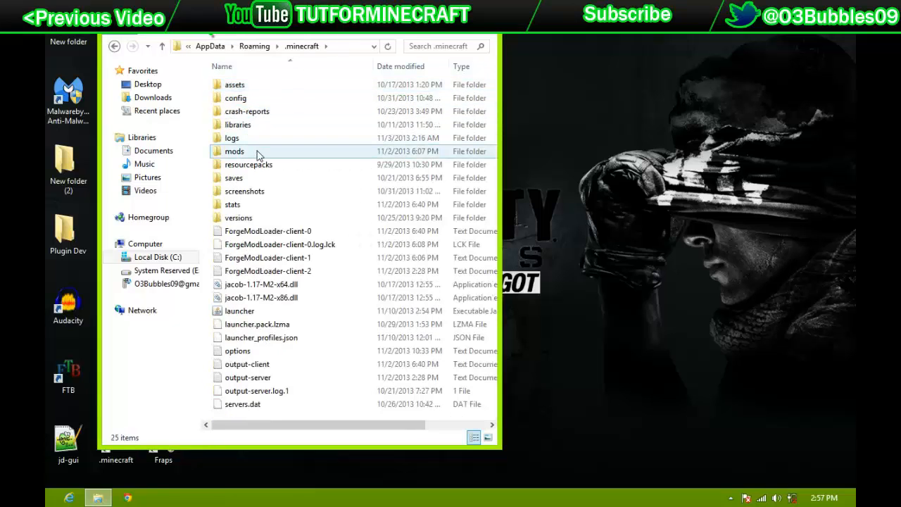
mouse_move(234, 150)
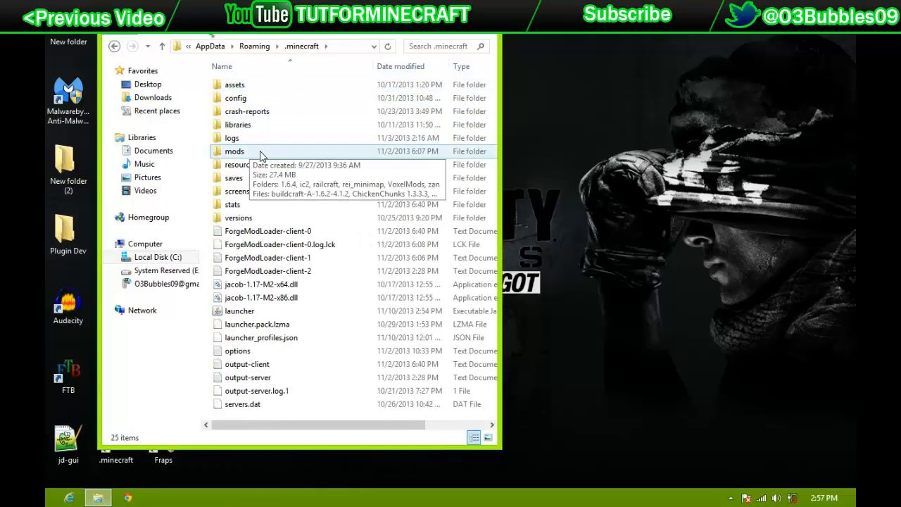
double_click(235, 150)
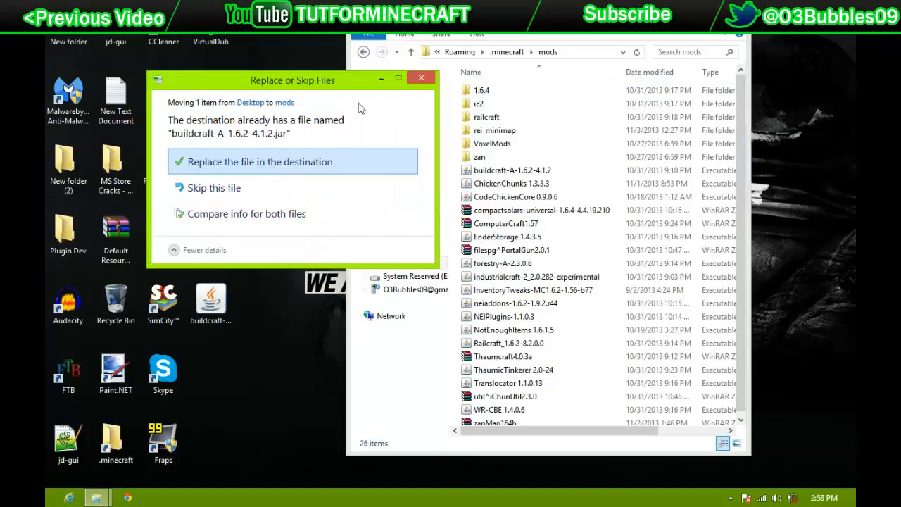
- Replace the existing BuildCraft jar in mods and close the Explorer window
left_click(259, 161)
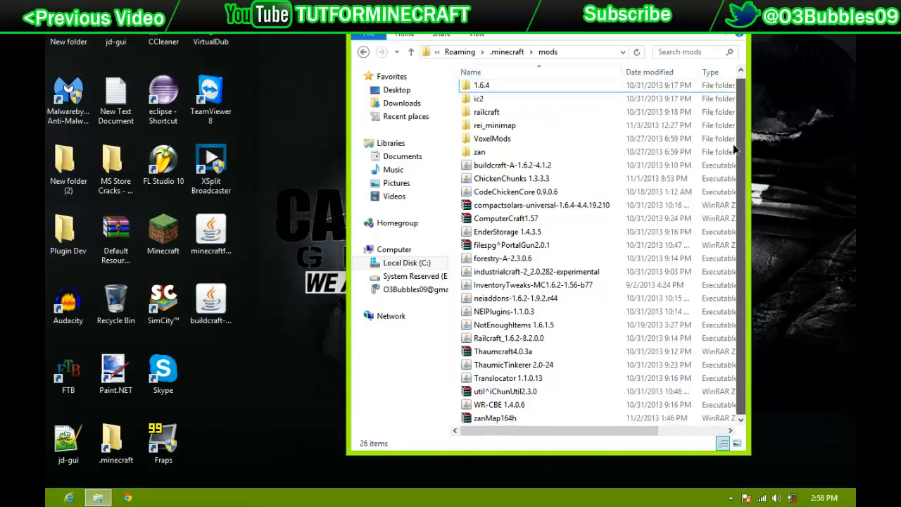
left_click(514, 324)
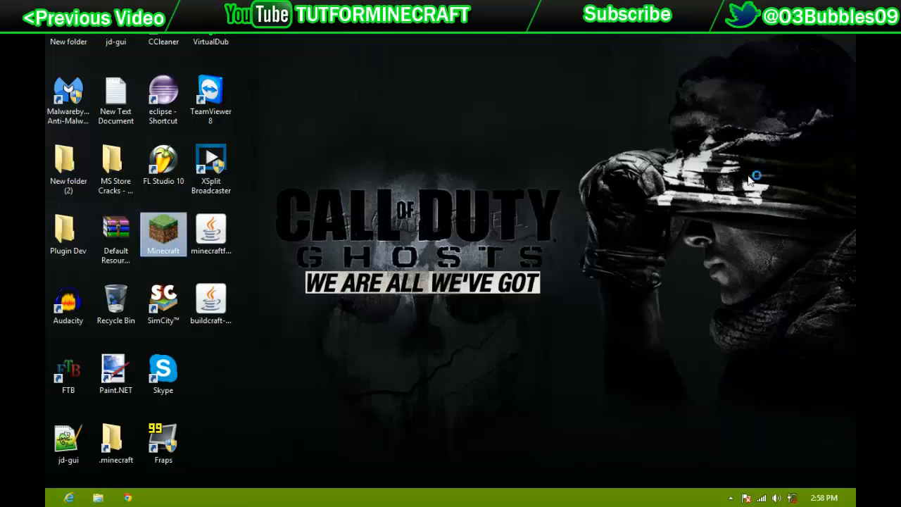
- Launch Minecraft from its desktop shortcut
double_click(163, 235)
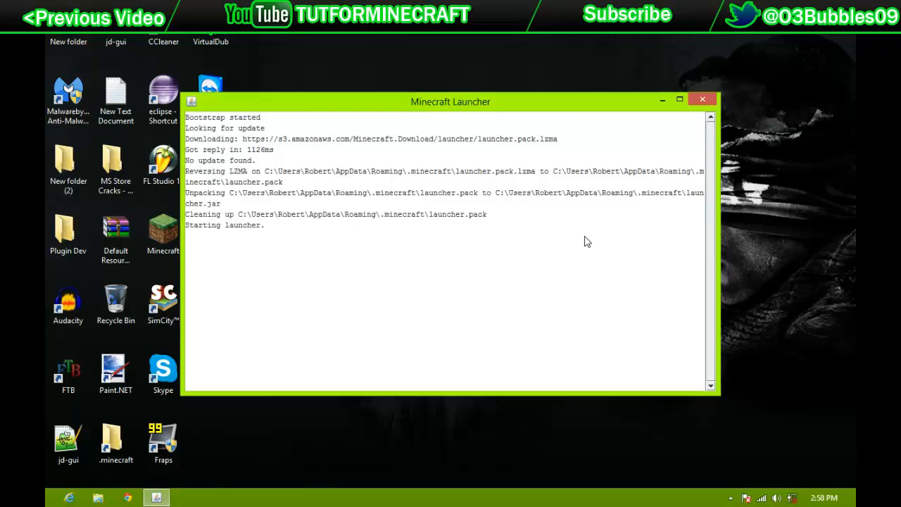
mouse_move(352, 167)
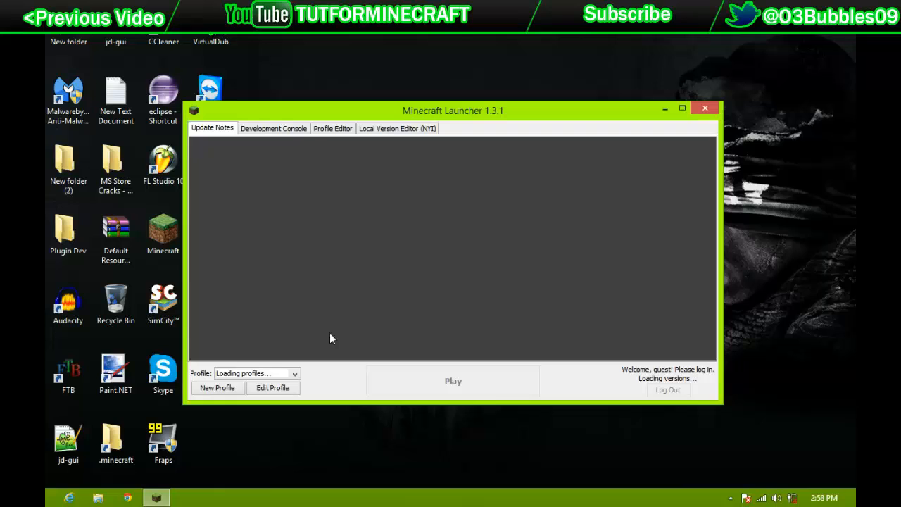
mouse_move(359, 253)
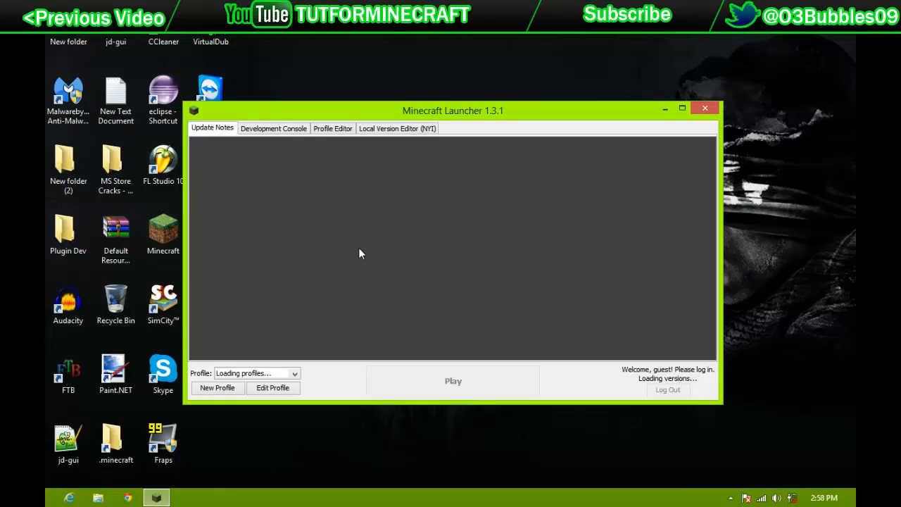
mouse_move(254, 290)
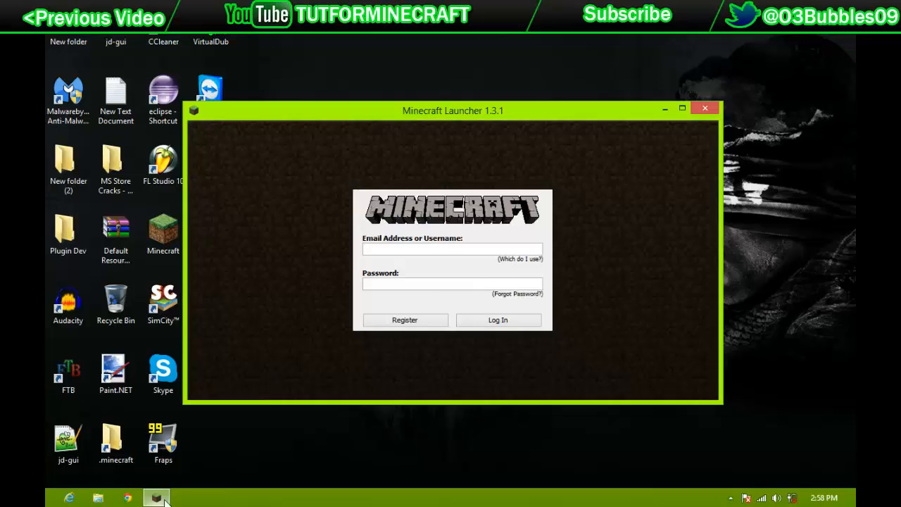
mouse_move(156, 498)
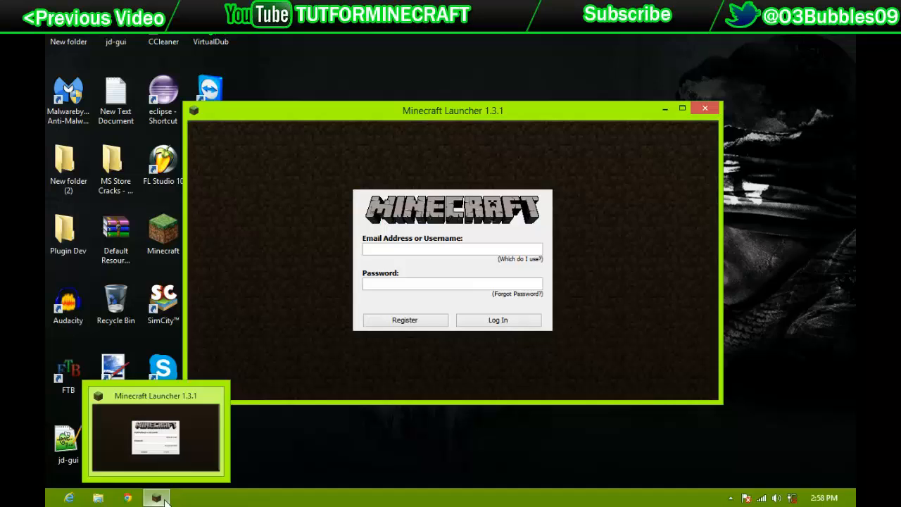
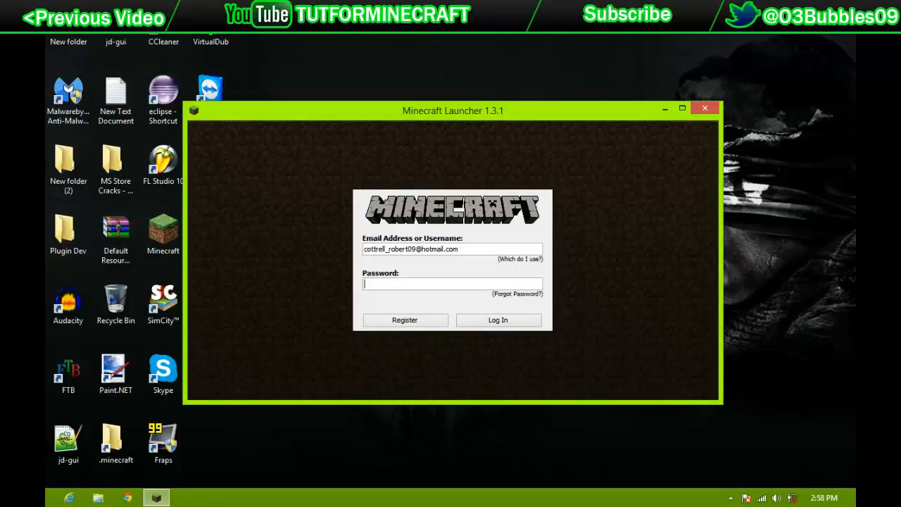
type("password")
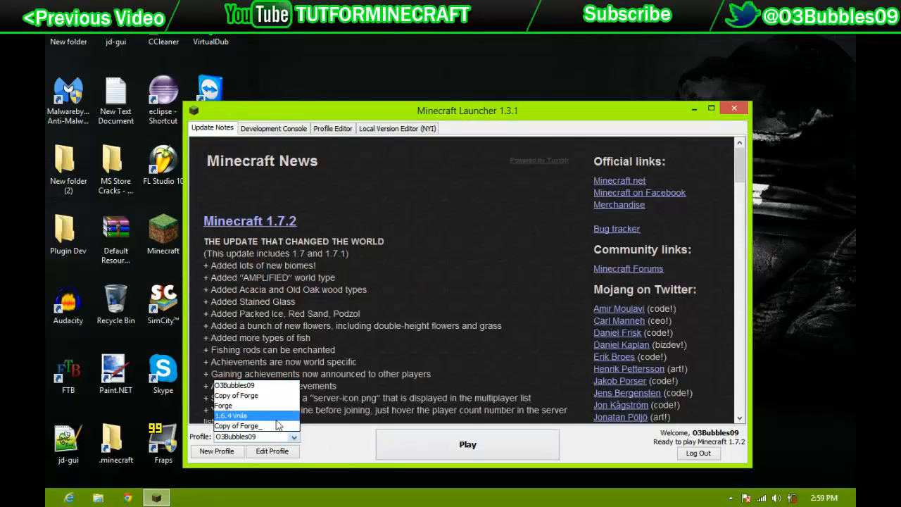
- Select the Forge profile and play Minecraft 1.6.4
left_click(222, 404)
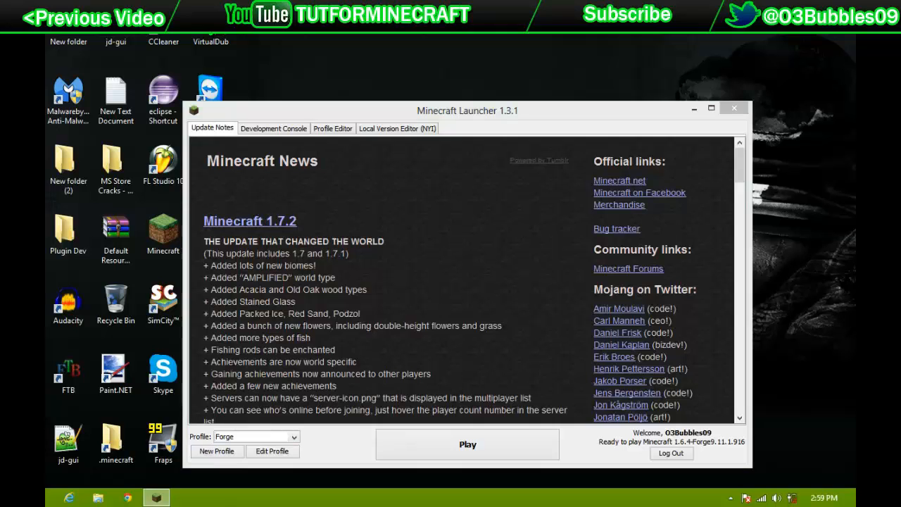
mouse_move(352, 396)
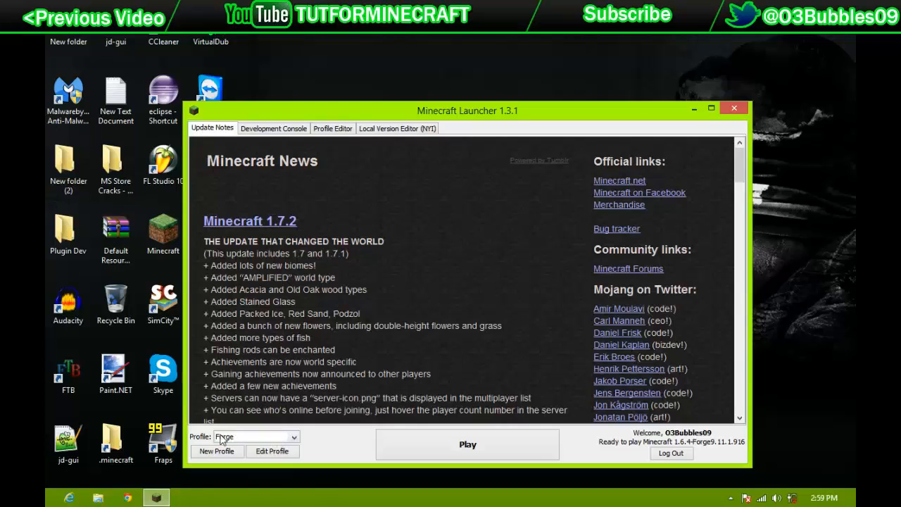
mouse_move(644, 440)
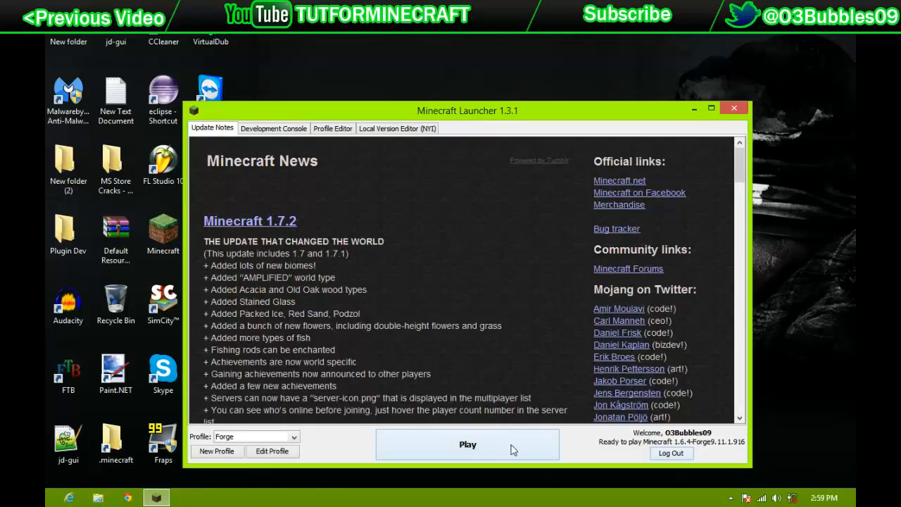
left_click(733, 108)
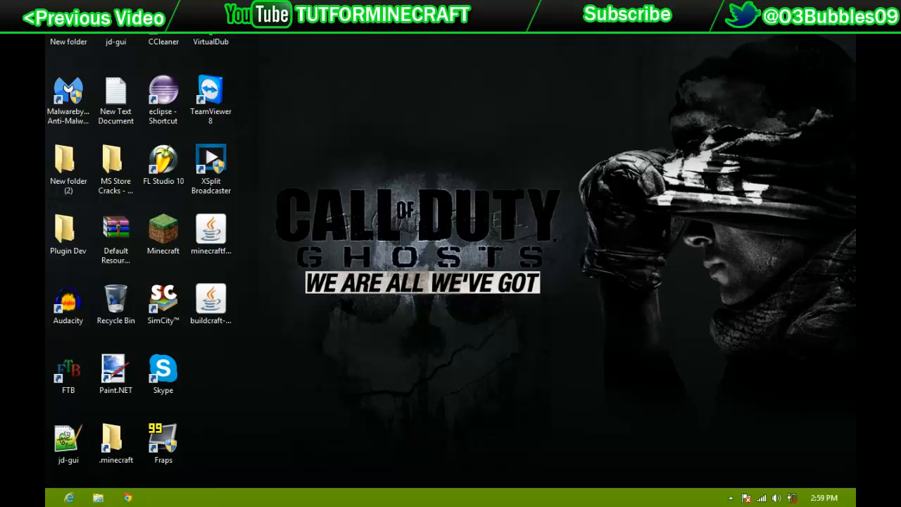
mouse_move(351, 261)
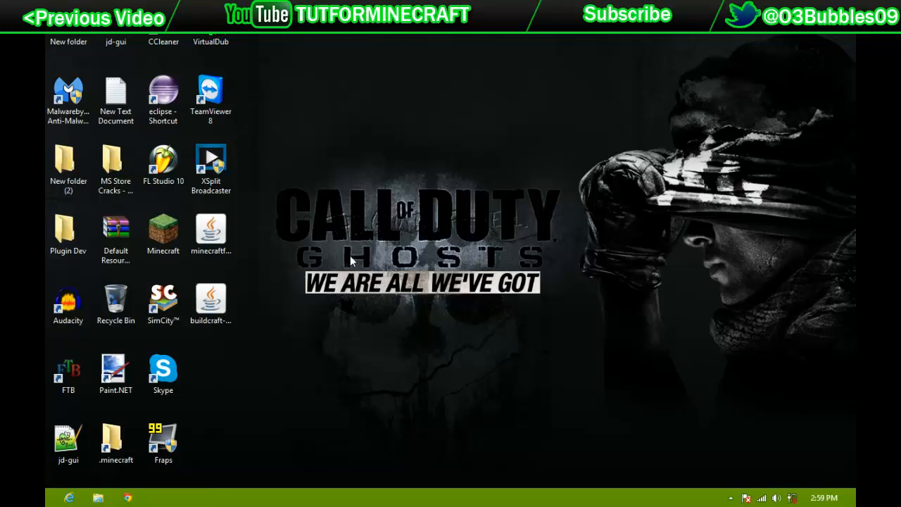
mouse_move(575, 257)
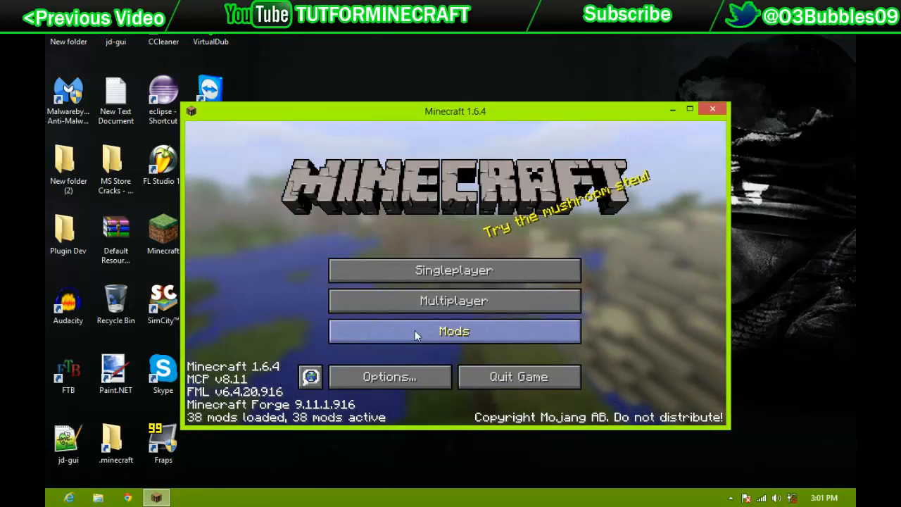
- Open the Mod List and select BuildCraft 4.1.2 to view its five child mods
left_click(453, 331)
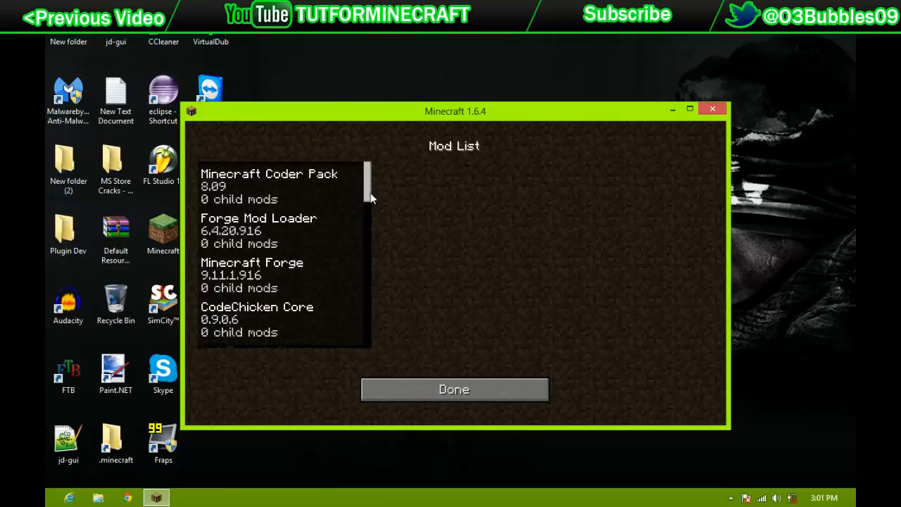
scroll("down", 3)
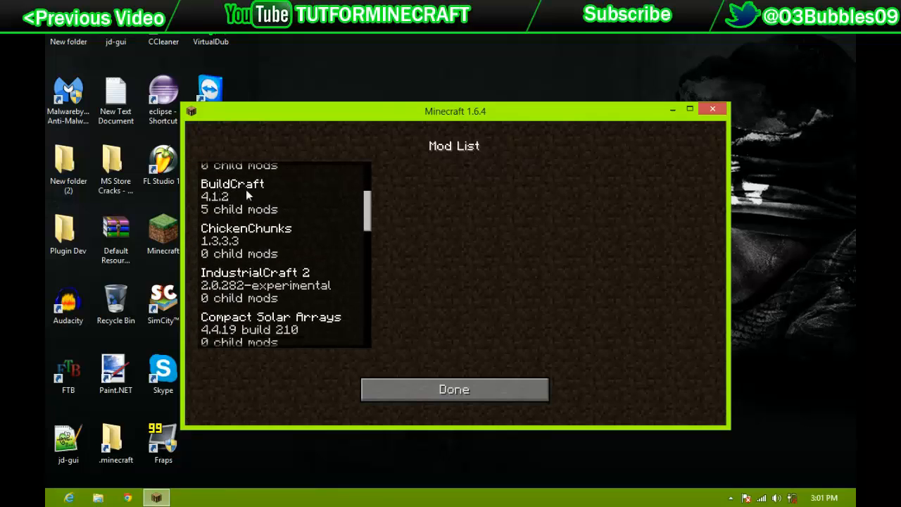
left_click(232, 196)
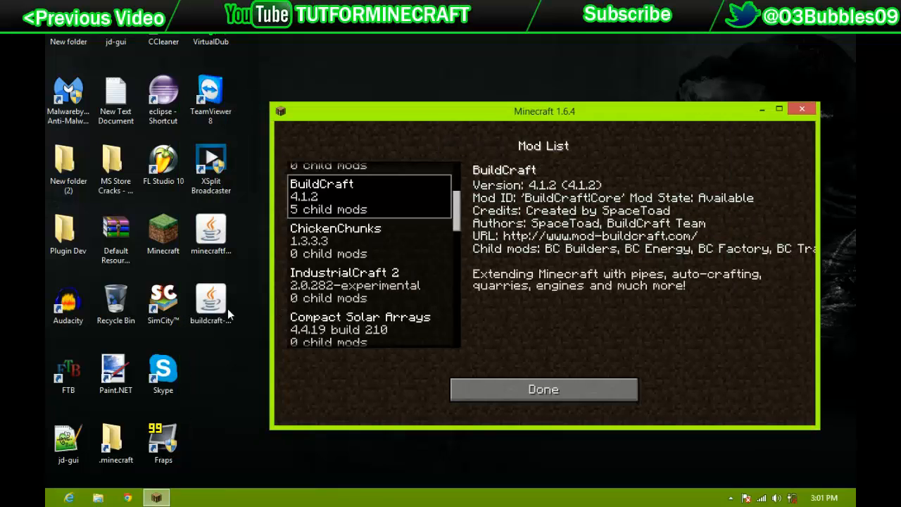
left_click(210, 299)
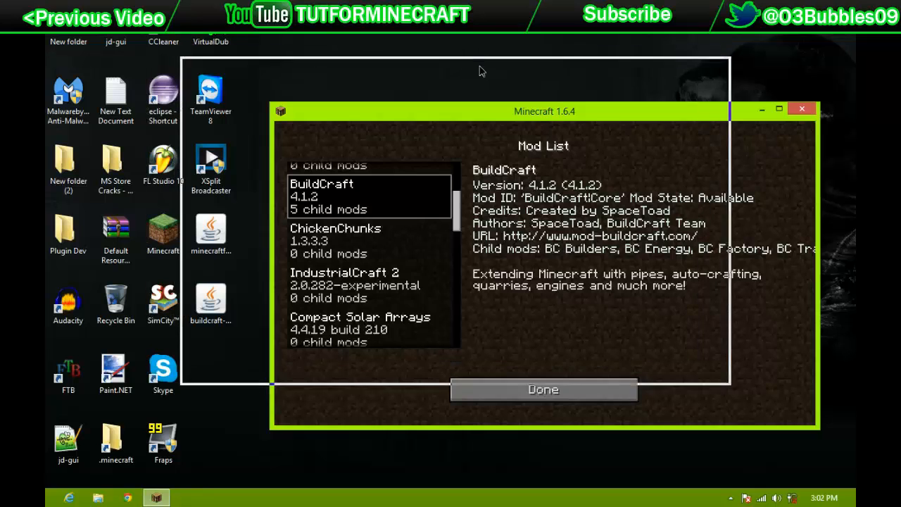
left_click_drag(544, 112, 454, 66)
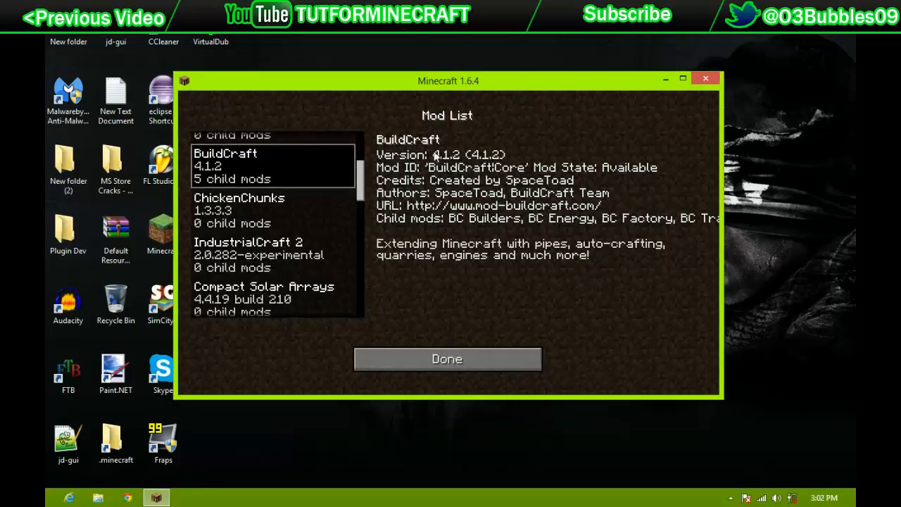
mouse_move(239, 242)
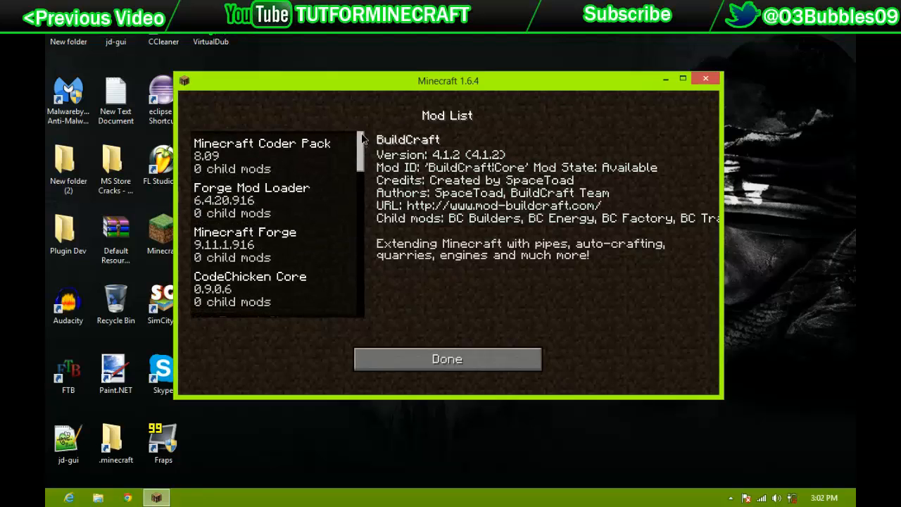
scroll("down", 3)
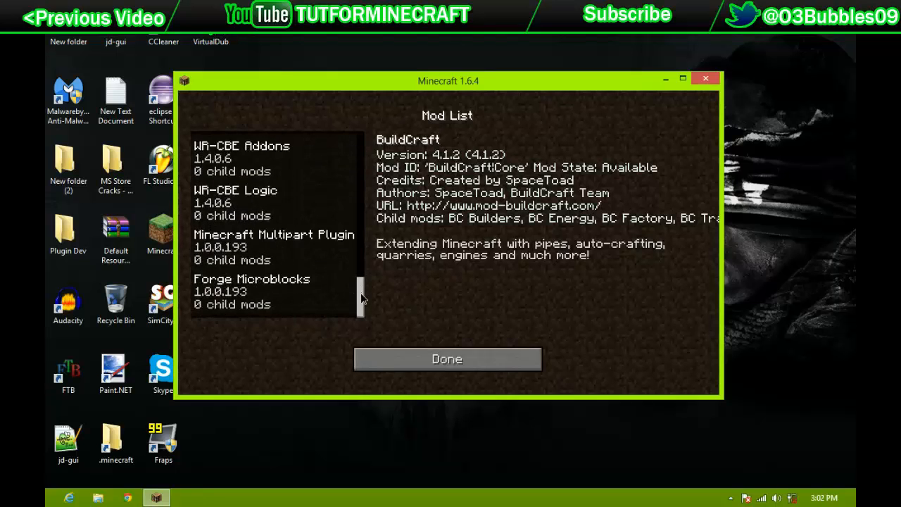
scroll("down", 3)
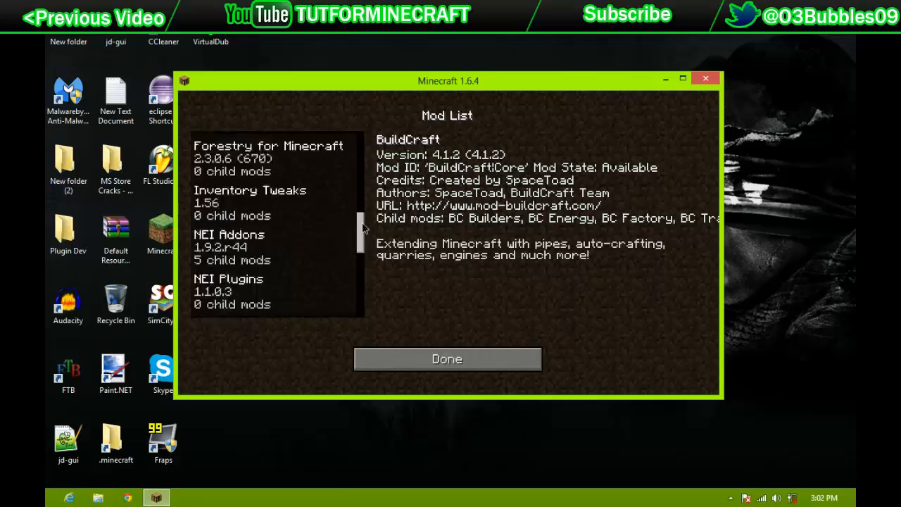
scroll("down", 3)
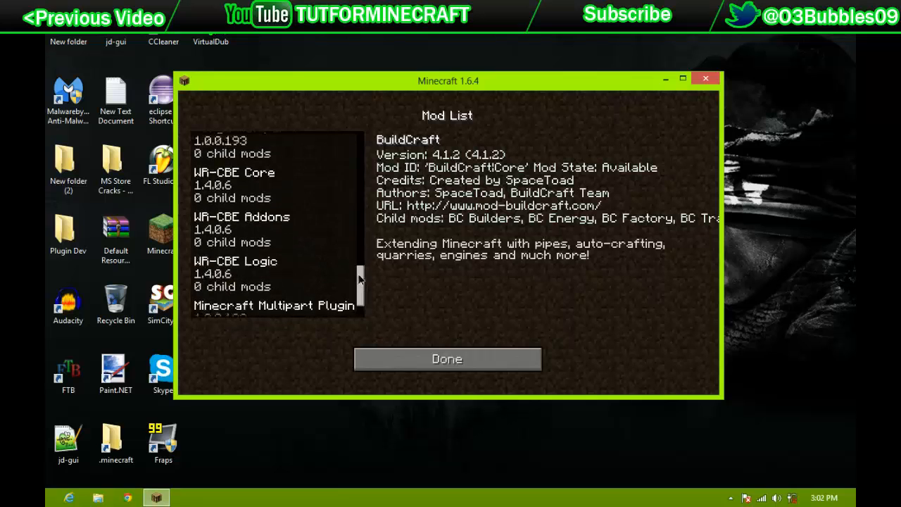